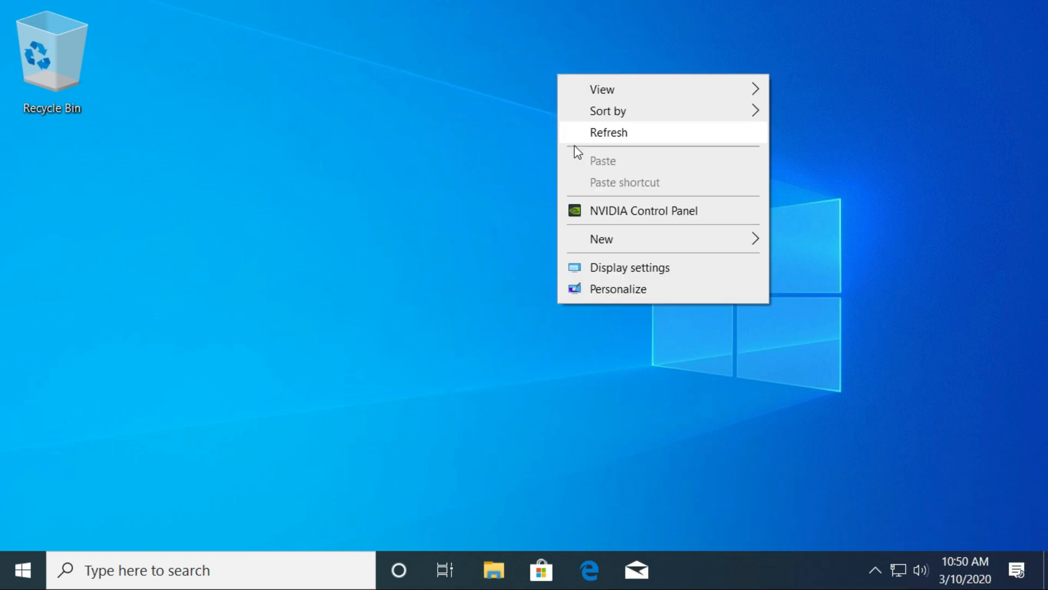
{"action": "mouse_move", "coordinate": [613, 204]}
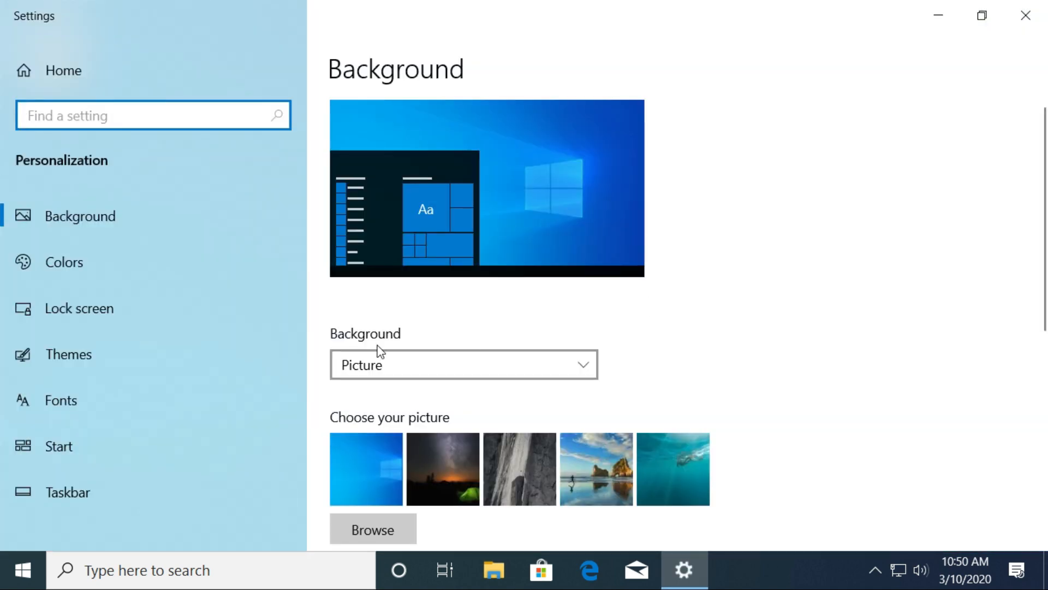
{"action": "mouse_move", "coordinate": [66, 354]}
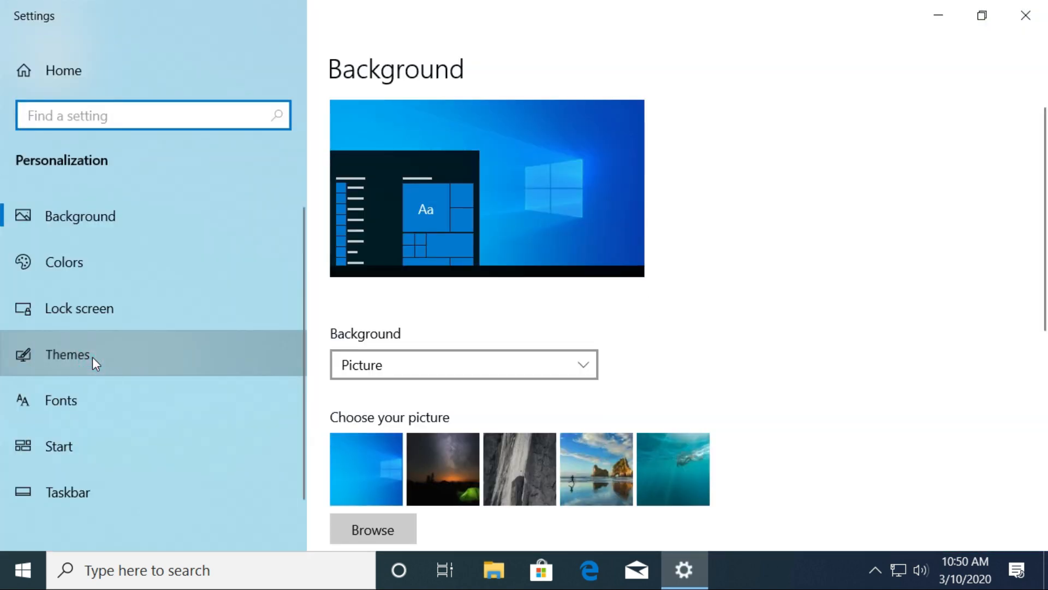
From Themes, reach Related Settings and bring up the Desktop Icon Settings dialog.
{"action": "left_click", "coordinate": [66, 354]}
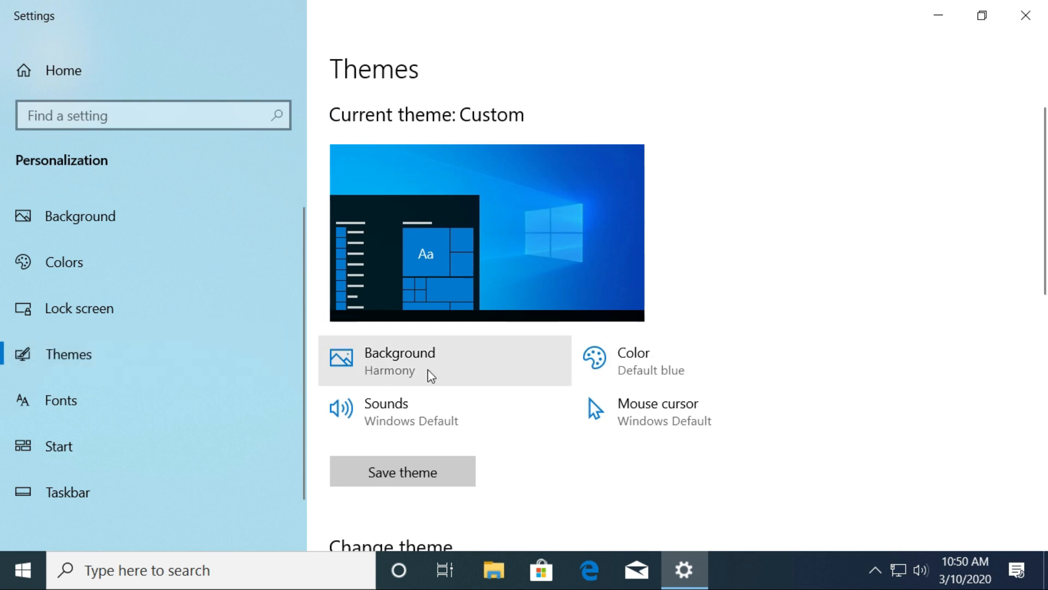
{"action": "mouse_move", "coordinate": [1040, 193]}
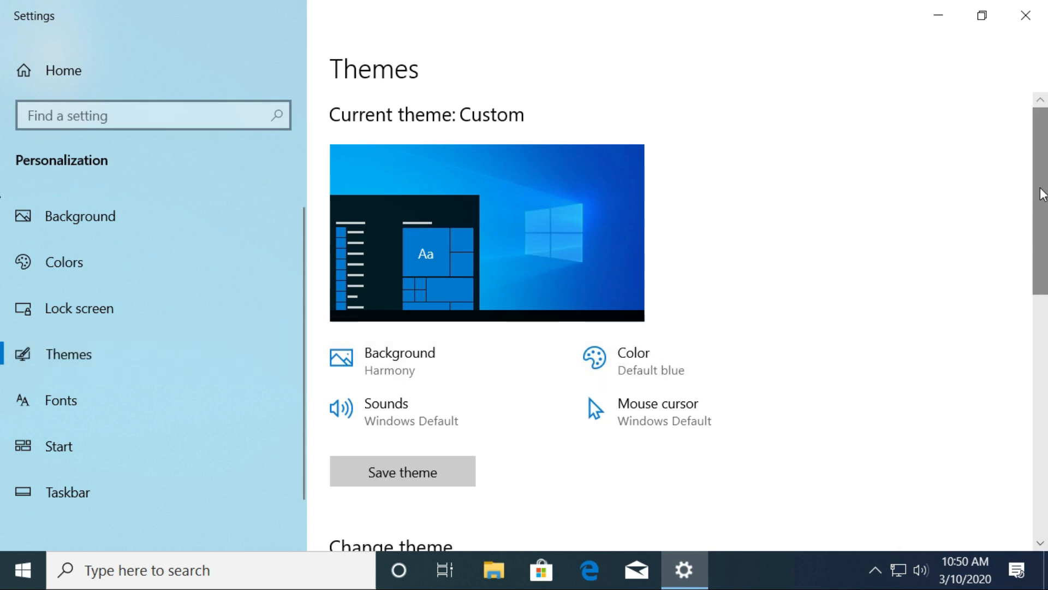
{"action": "scroll", "scroll_direction": "down", "scroll_amount": 3}
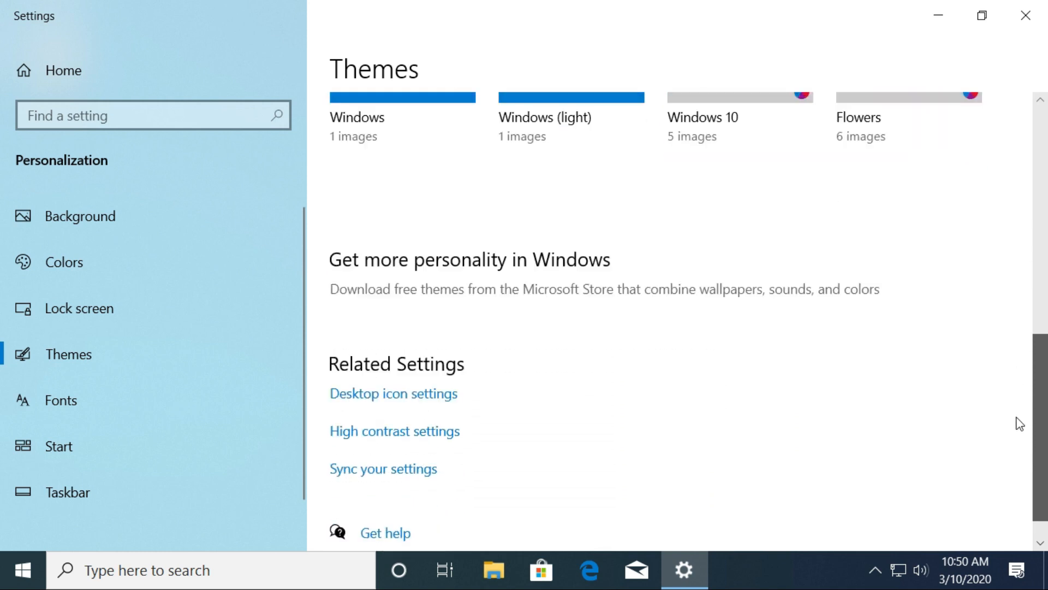
{"action": "scroll", "scroll_direction": "down", "scroll_amount": 3}
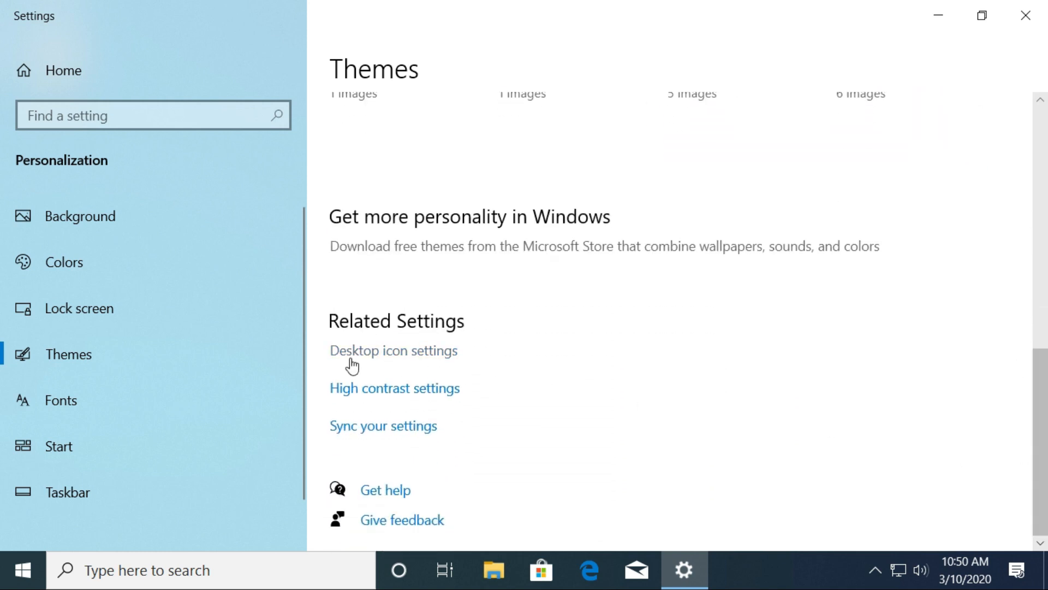
{"action": "left_click", "coordinate": [393, 350]}
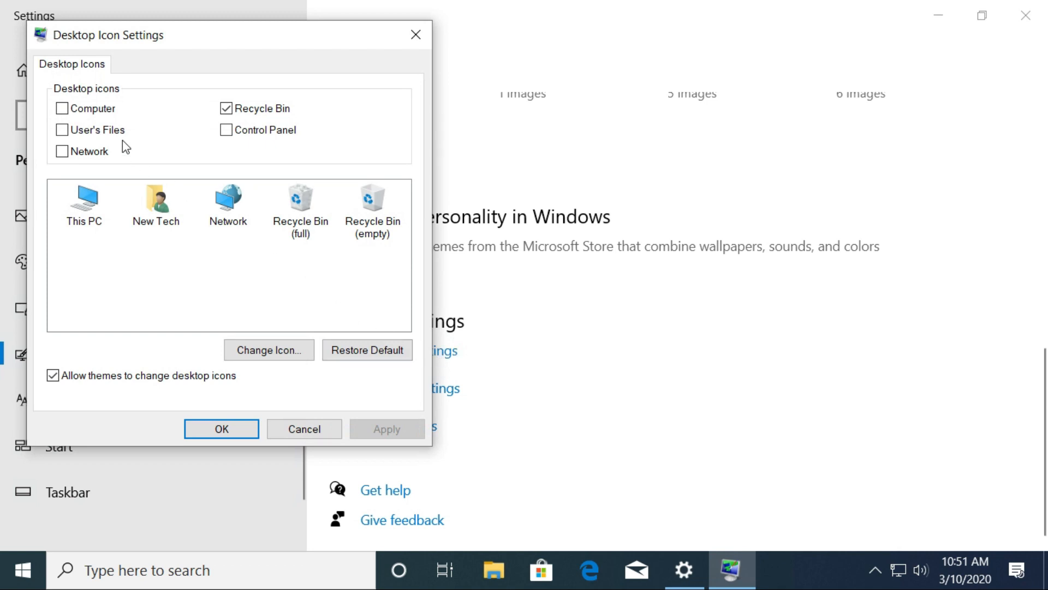
Enable Computer, User's Files, Network and Control Panel icons, then apply and confirm.
{"action": "left_click", "coordinate": [62, 108]}
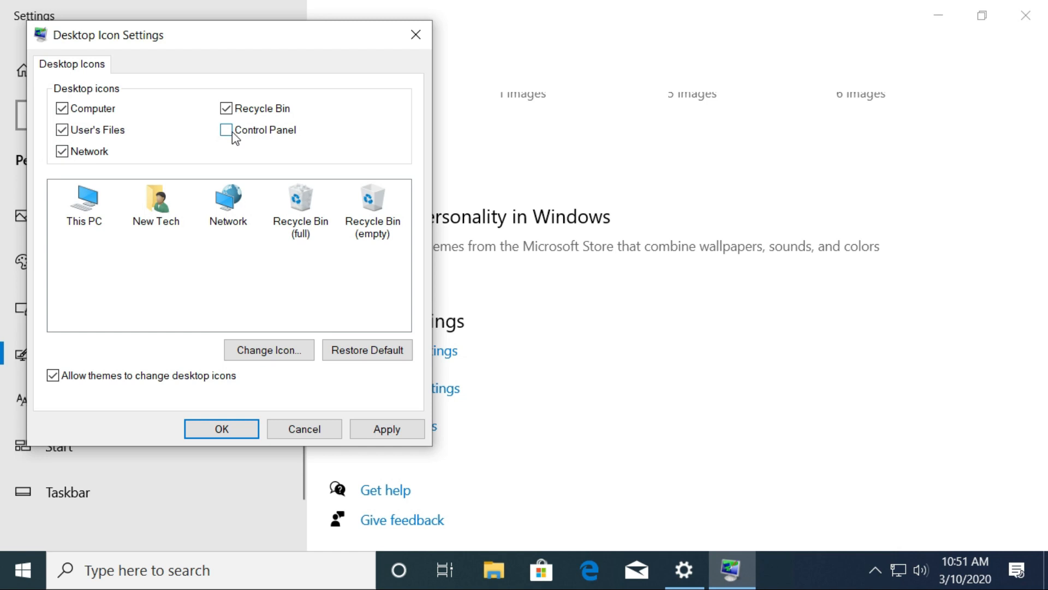
{"action": "left_click", "coordinate": [226, 129]}
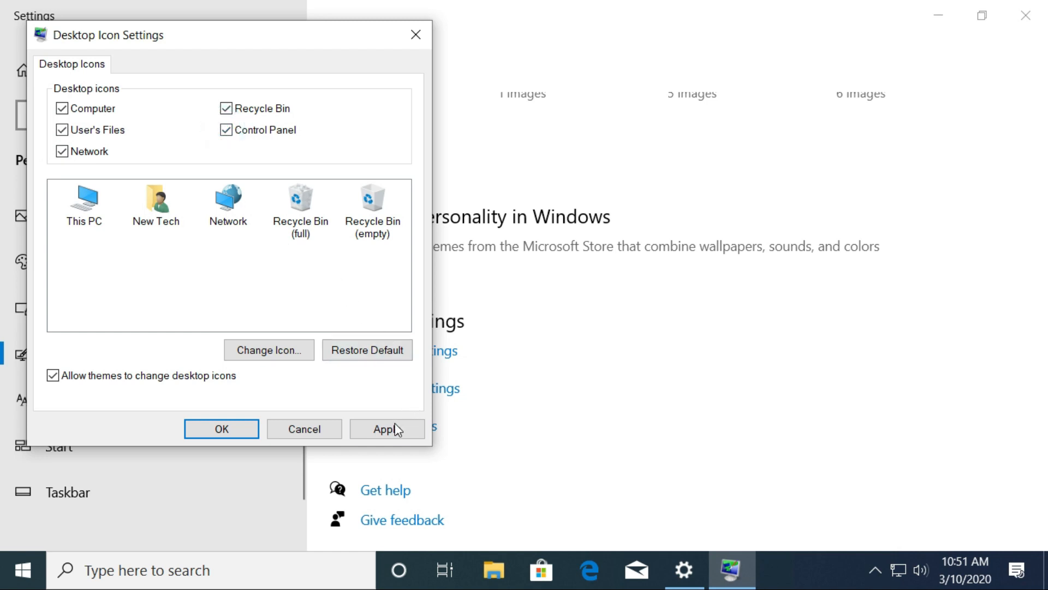
{"action": "left_click", "coordinate": [387, 428]}
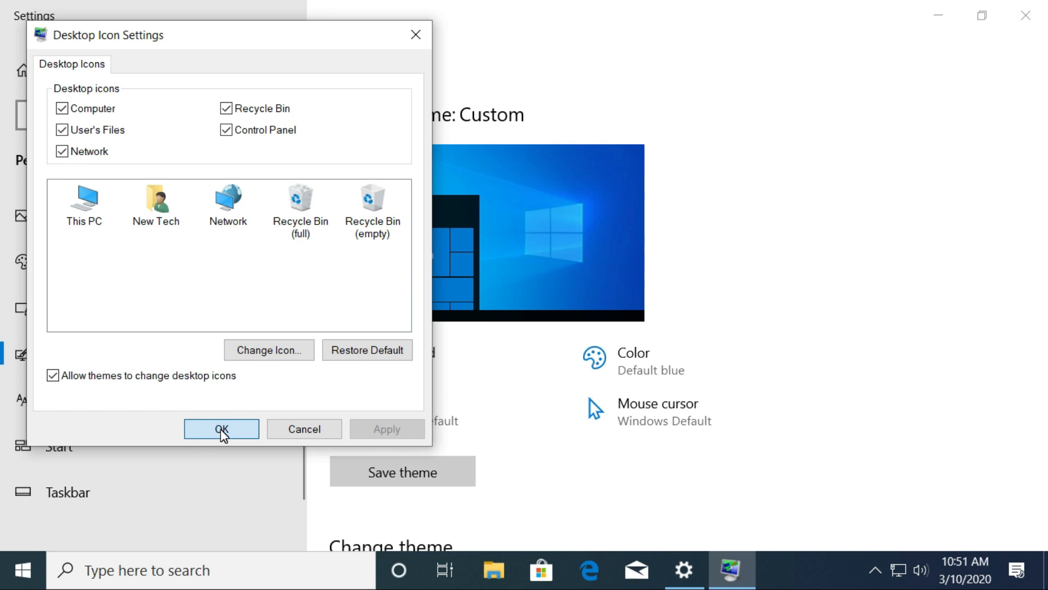
{"action": "left_click", "coordinate": [222, 428]}
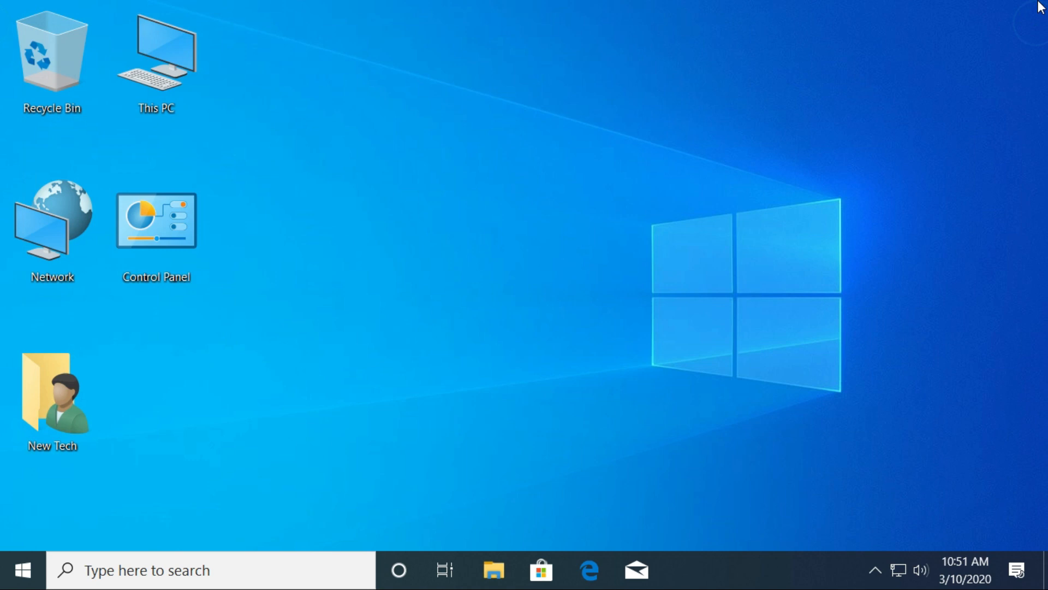
Show the desktop context menu on an empty area to access refresh and icon arrangement.
{"action": "right_click", "coordinate": [378, 157]}
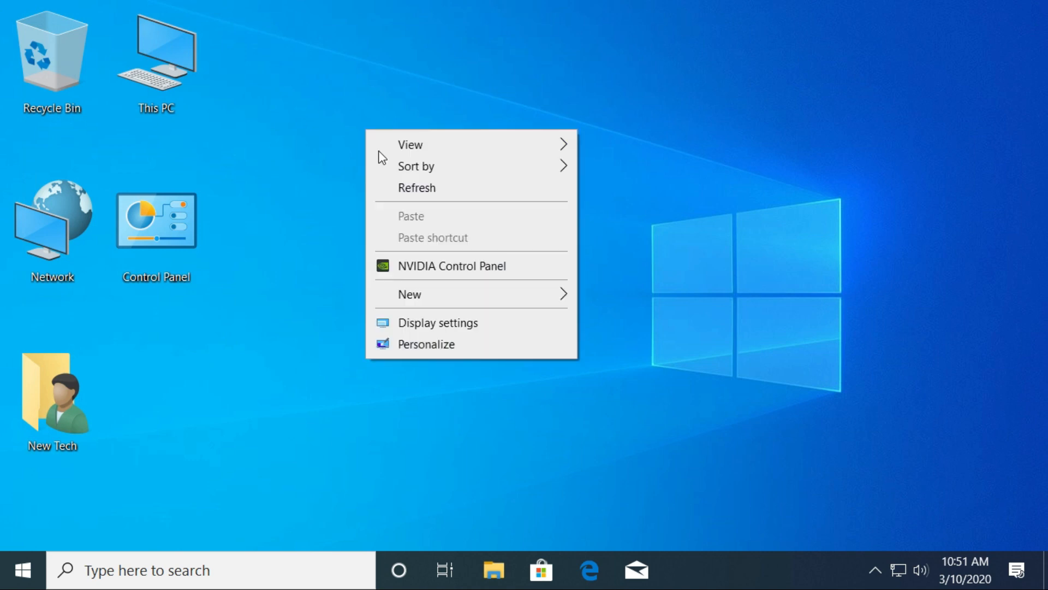